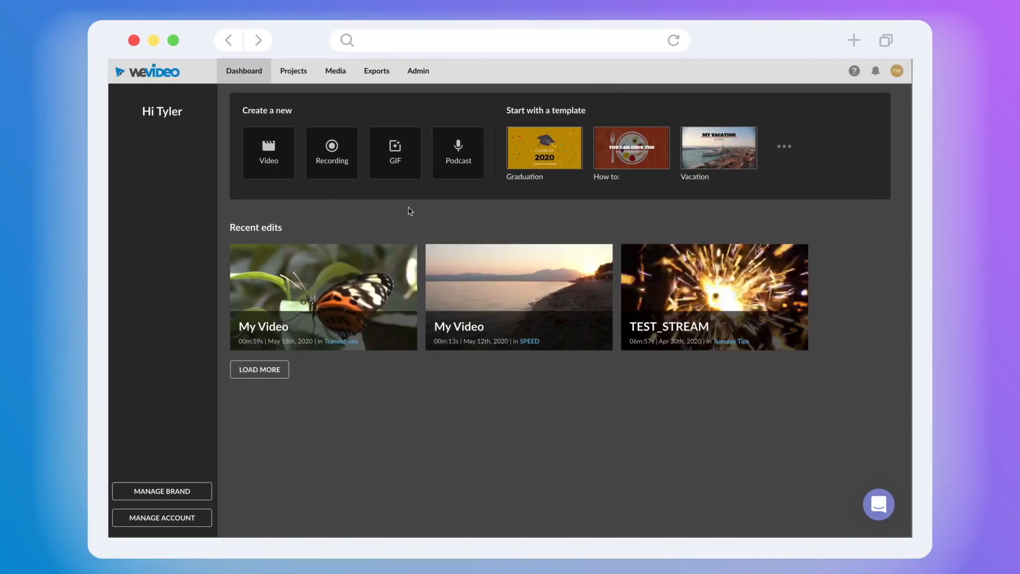
- Create a Square 1:1 GIF project and stack the cat, BOOM and neon clips on Video 3, 2 and 1
left_click(244, 71)
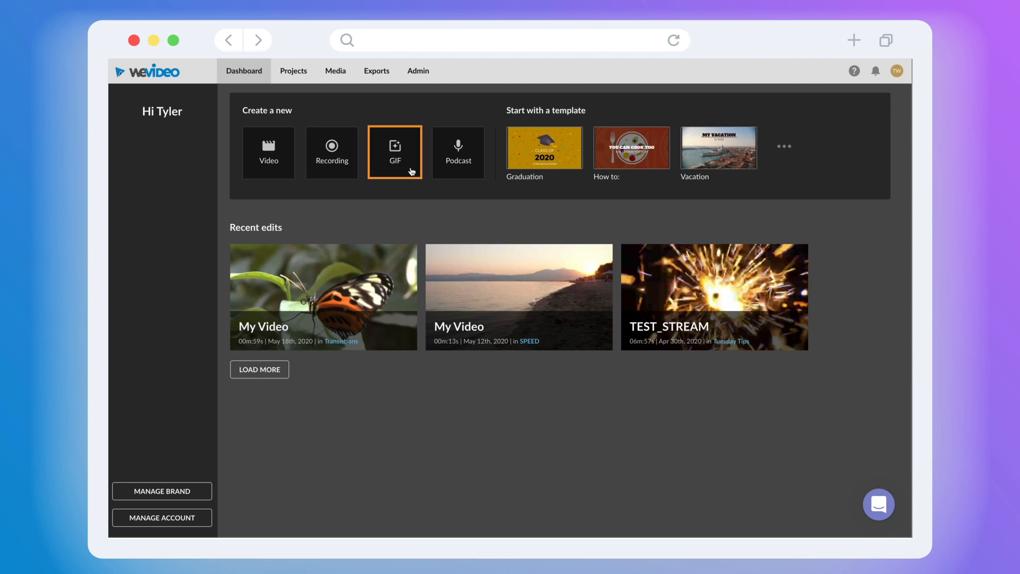
left_click(395, 153)
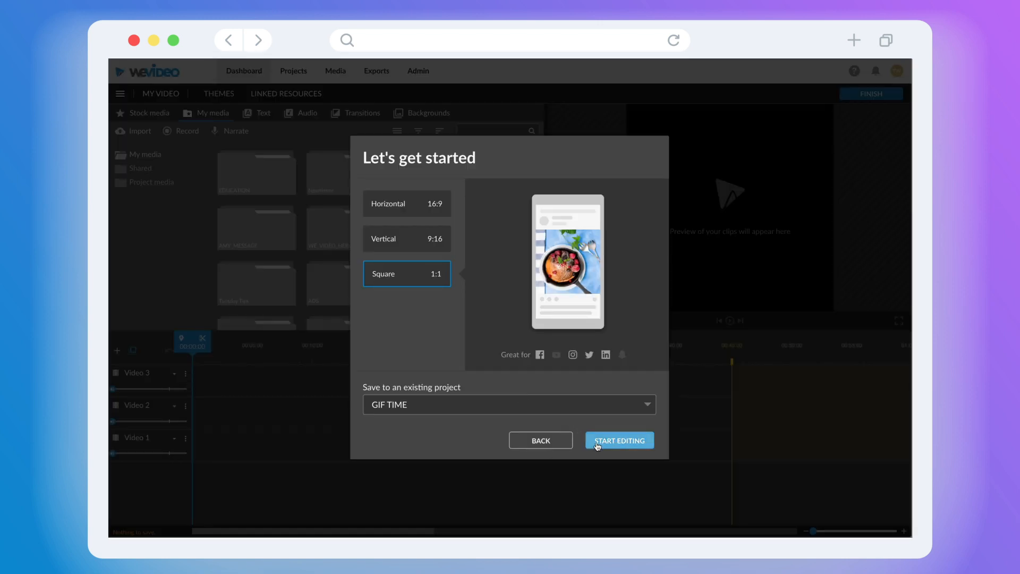
left_click(618, 440)
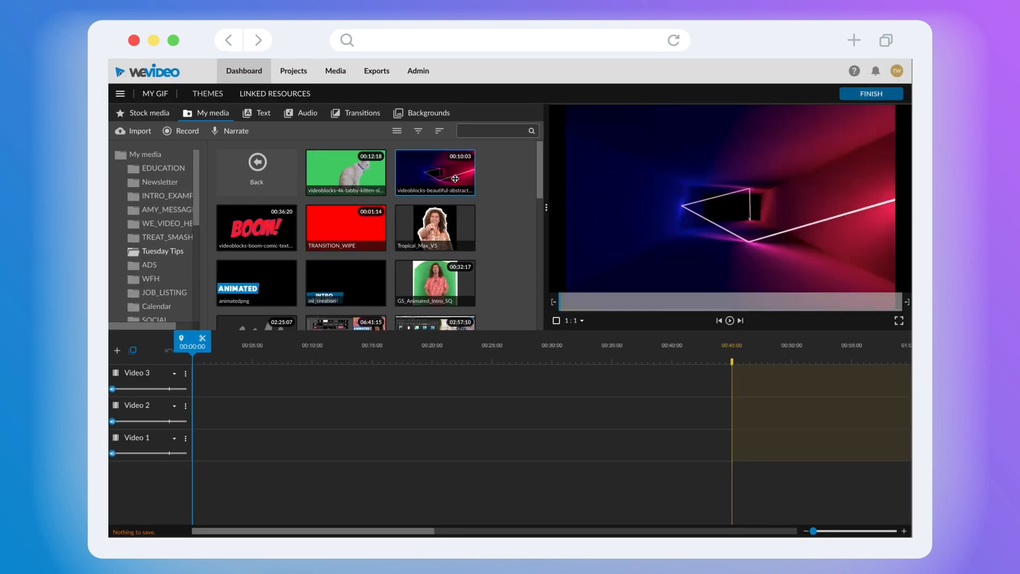
left_click_drag(346, 172, 302, 364)
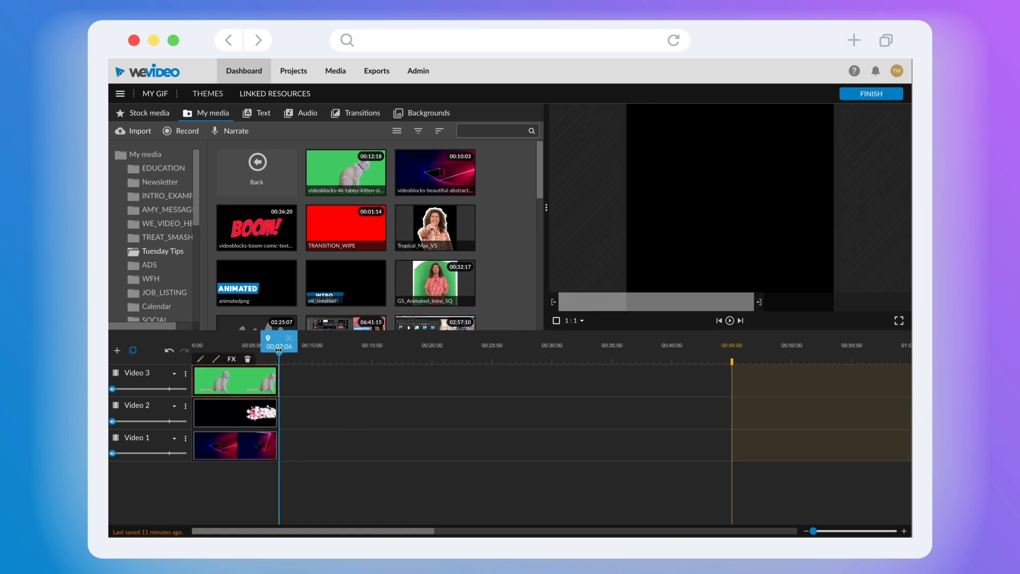
left_click(729, 320)
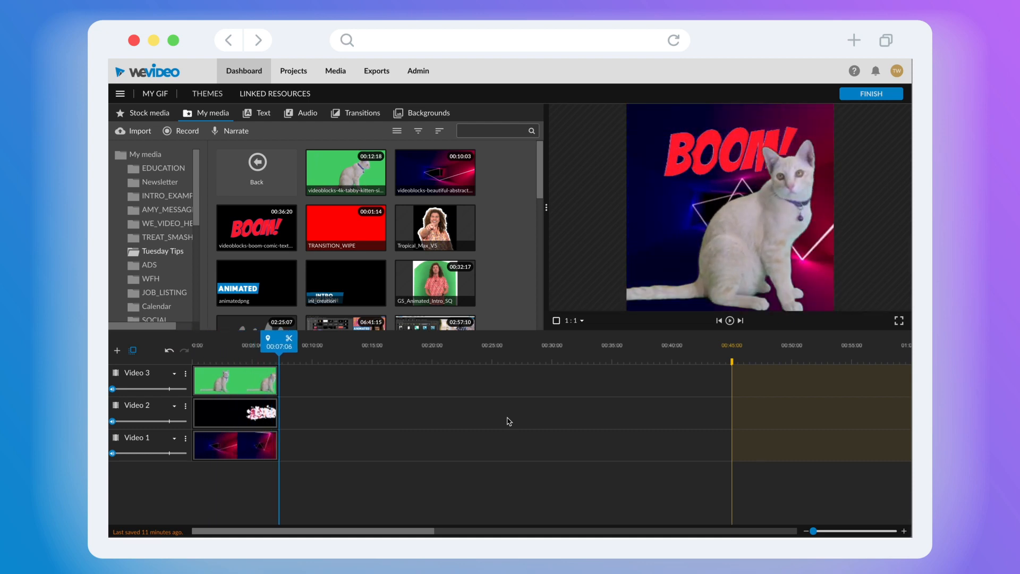
- Title the export 'My Gif 1' and set it to GIF format at Small 360x360
left_click(871, 93)
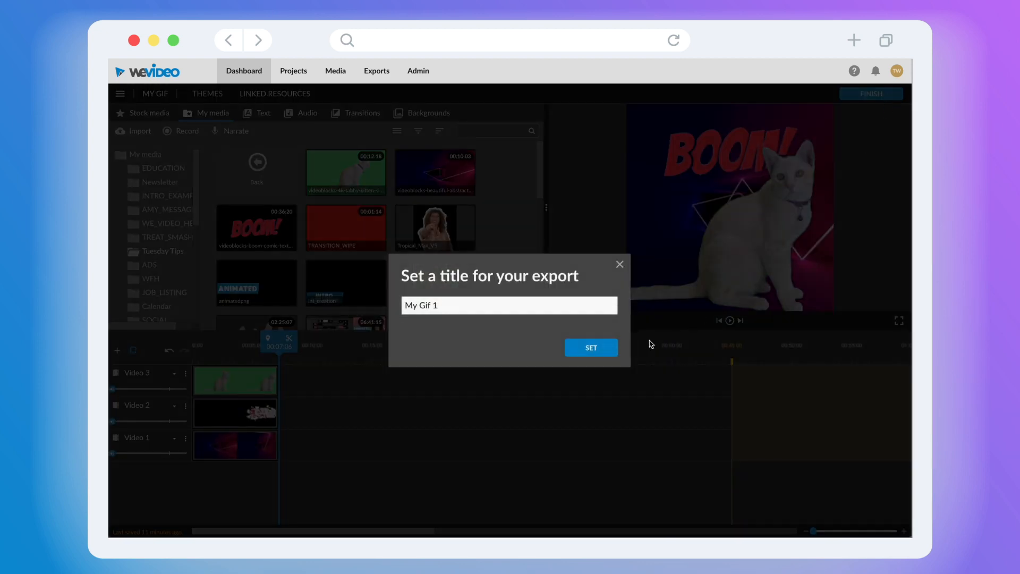
left_click(589, 347)
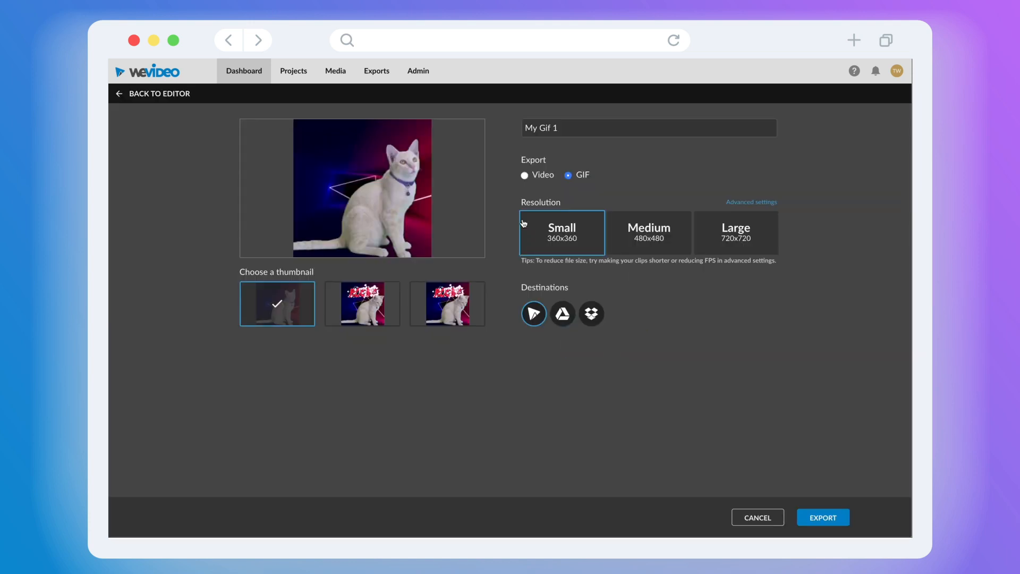
left_click(525, 175)
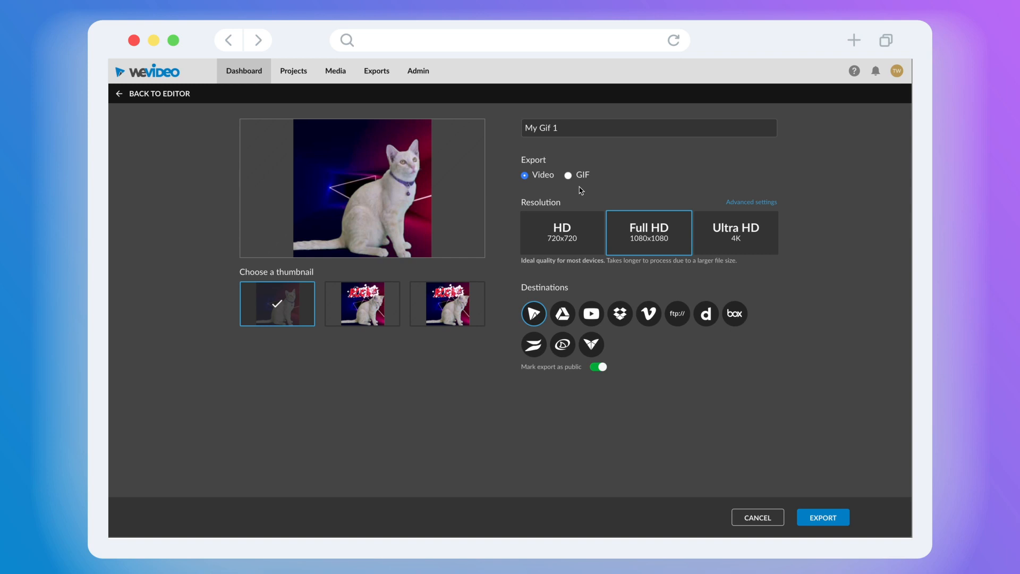
mouse_move(570, 182)
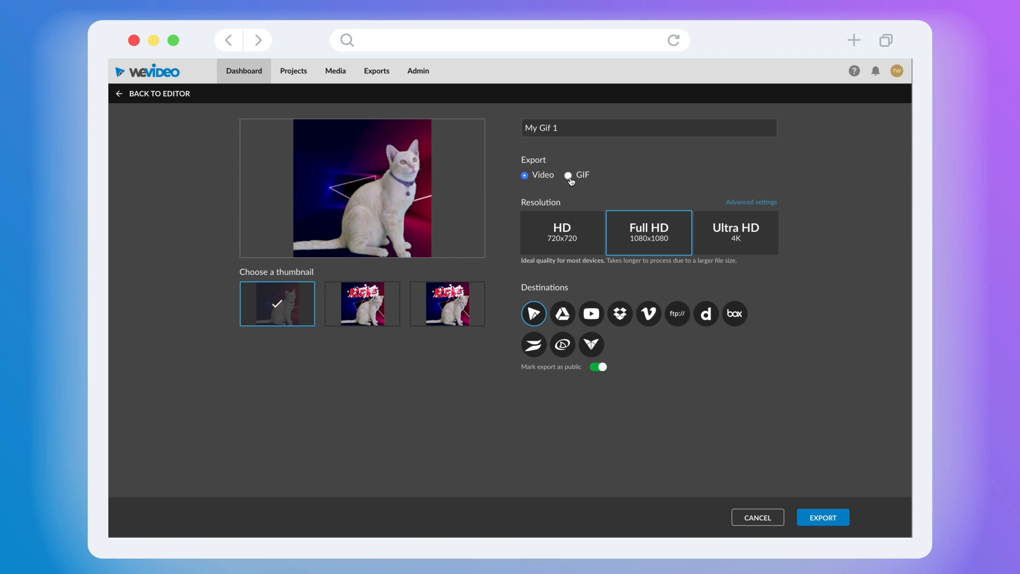
left_click(567, 175)
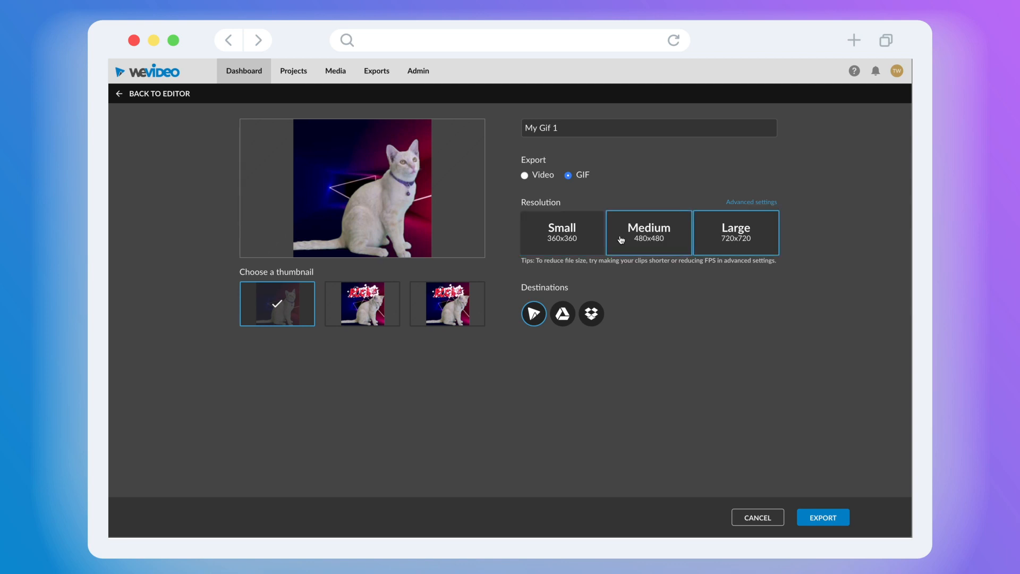
left_click(561, 232)
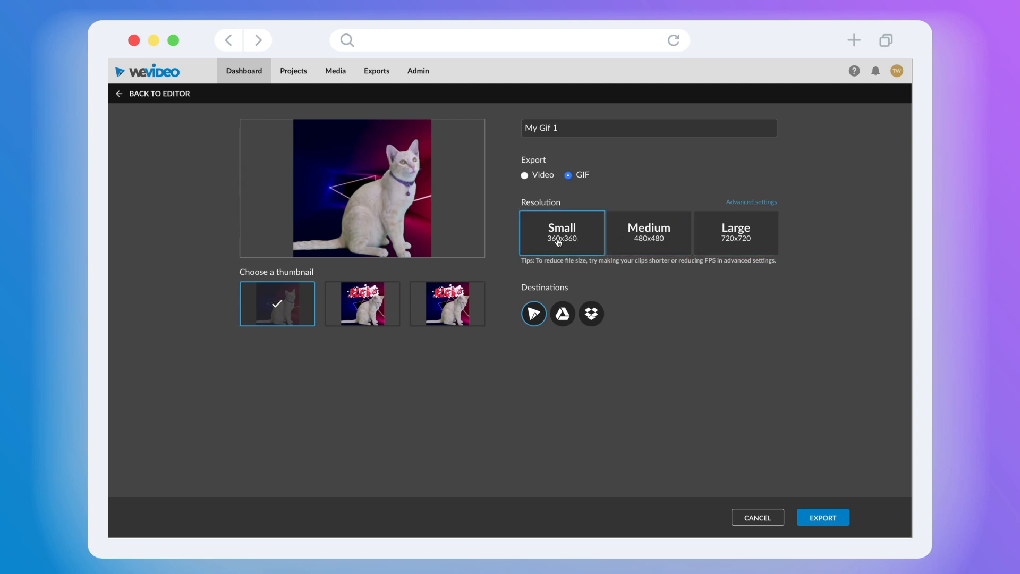
mouse_move(709, 200)
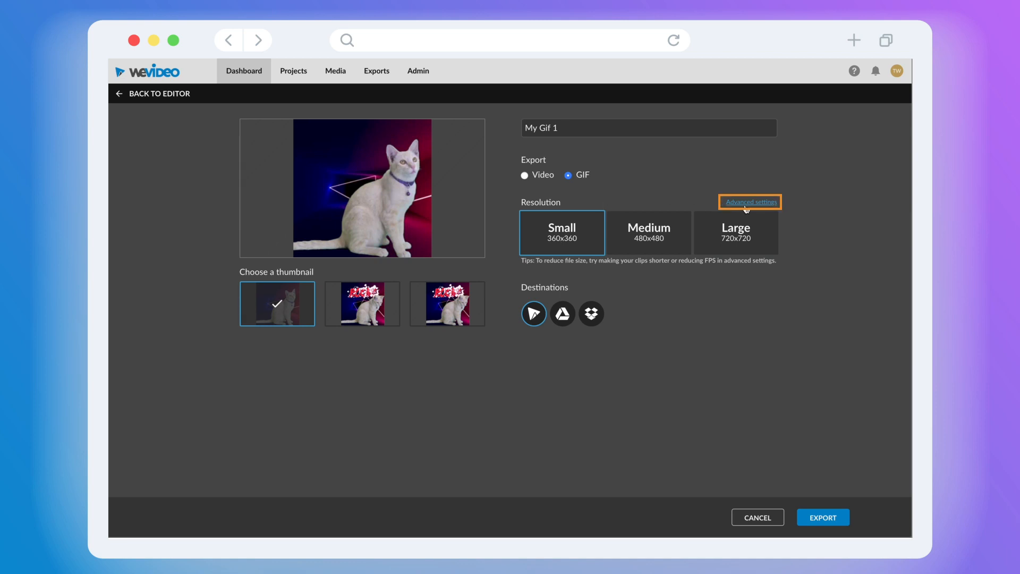
- In Advanced settings, try 6 fps, then save the GIF frame rate as 10 fps
left_click(750, 202)
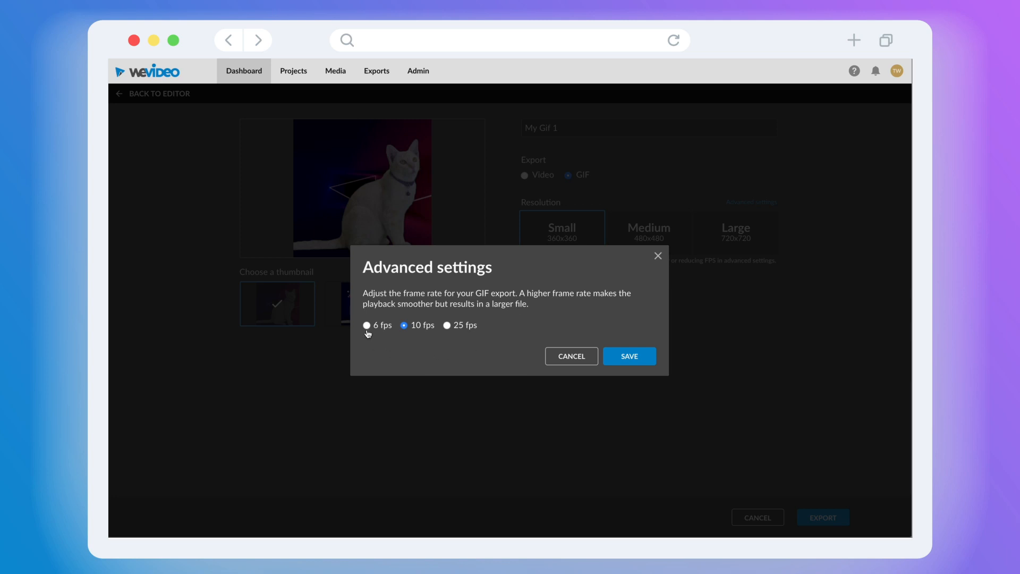
left_click(366, 325)
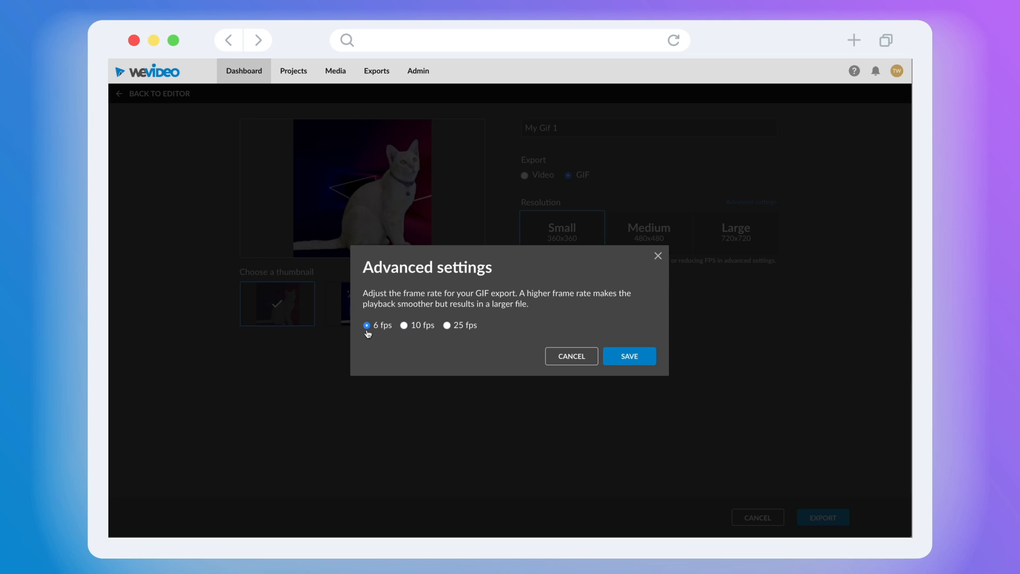
mouse_move(453, 330)
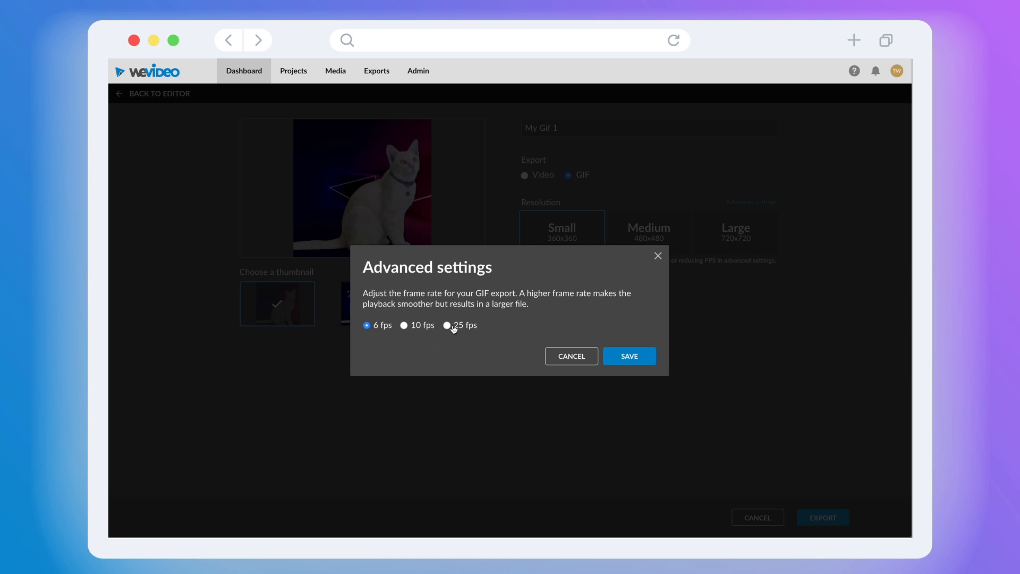
left_click(403, 325)
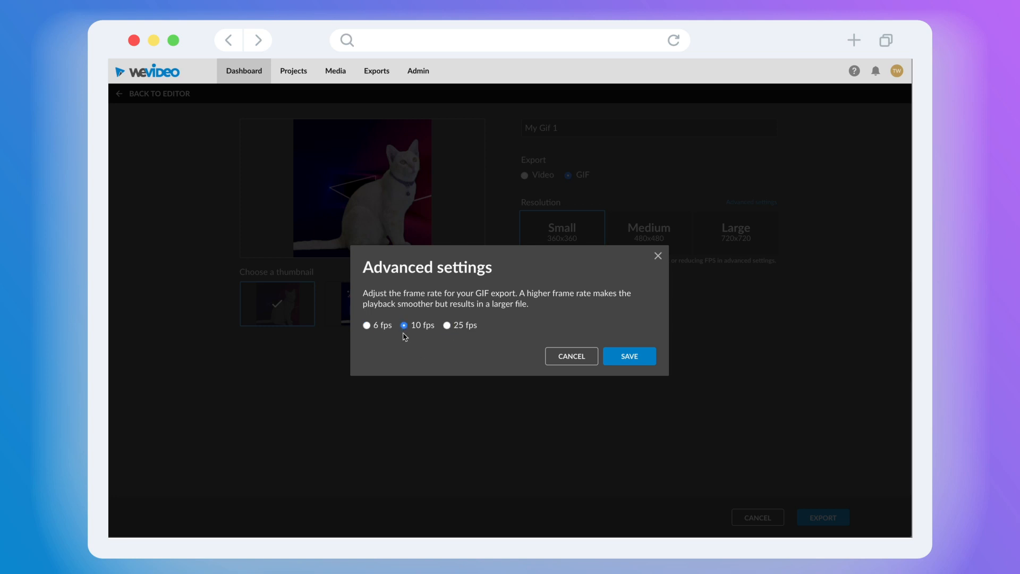
left_click(628, 356)
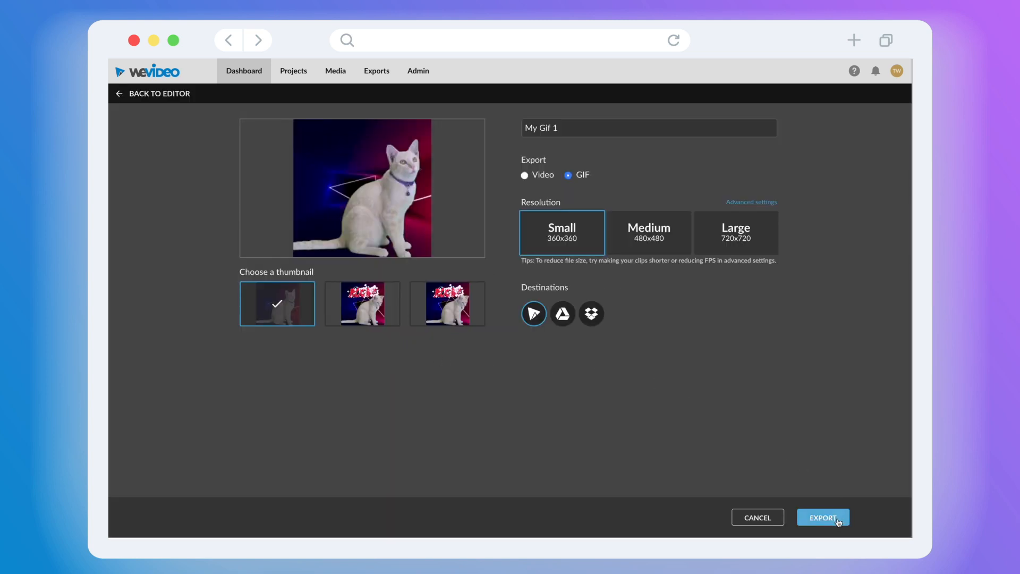